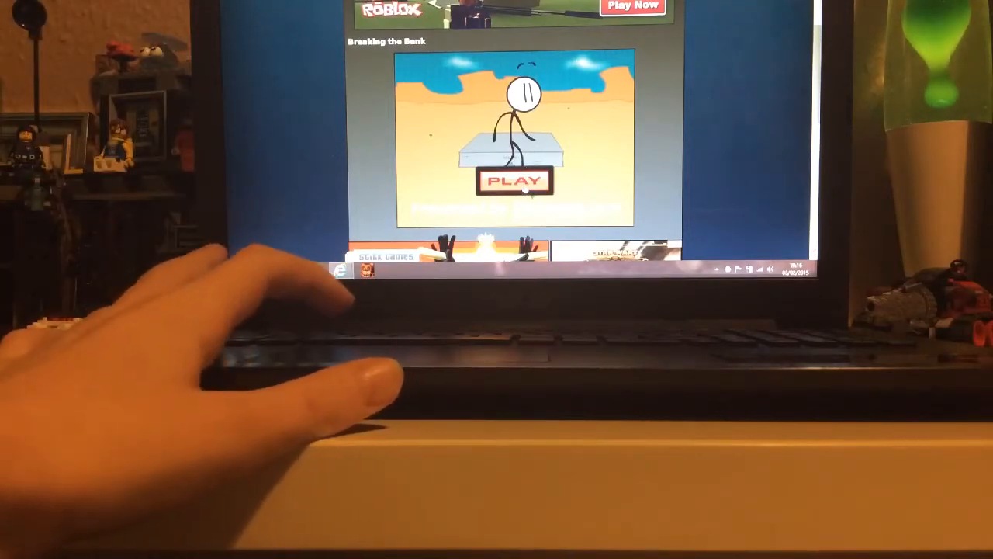
- Press PLAY on the Breaking the Bank title screen to begin the game
click(514, 179)
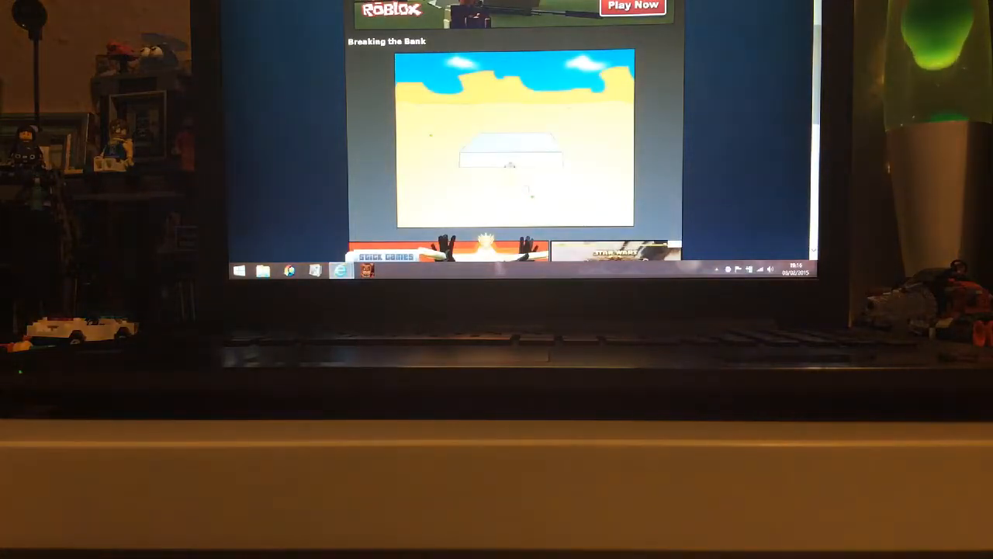